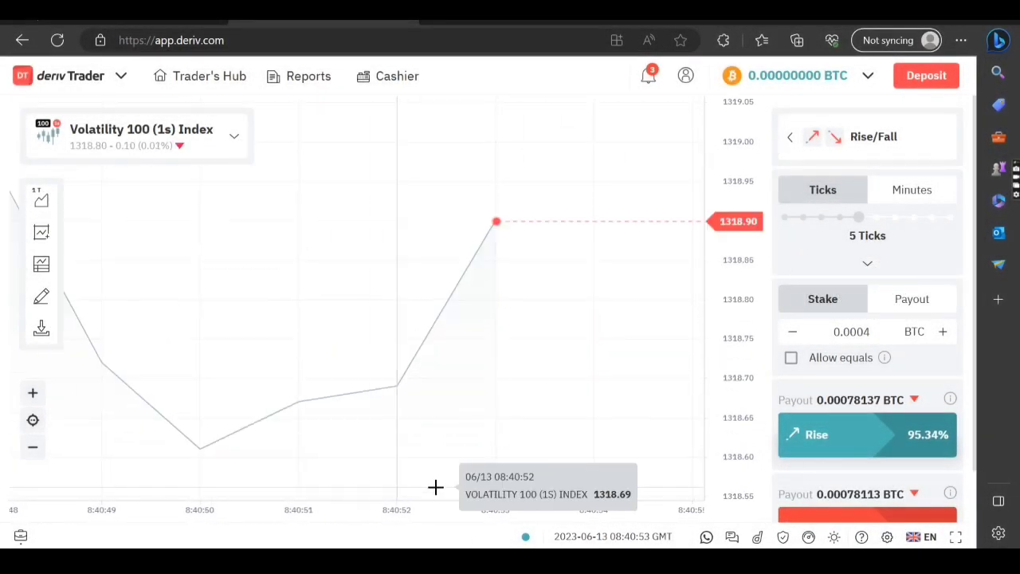
- Open Trader's Hub and scroll to the CFDs section showing the Deriv MT5 Derived account
click(167, 39)
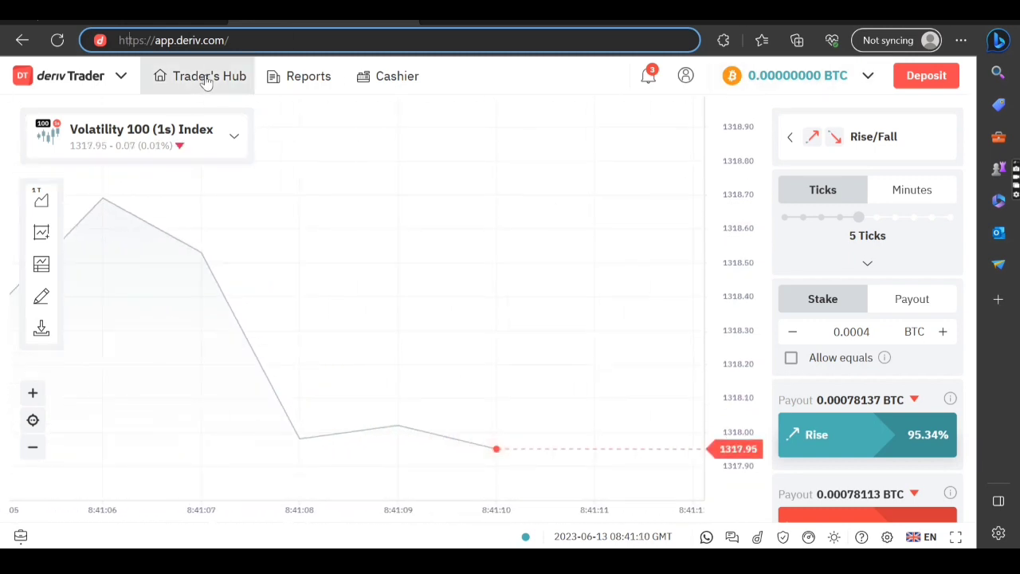
click(209, 75)
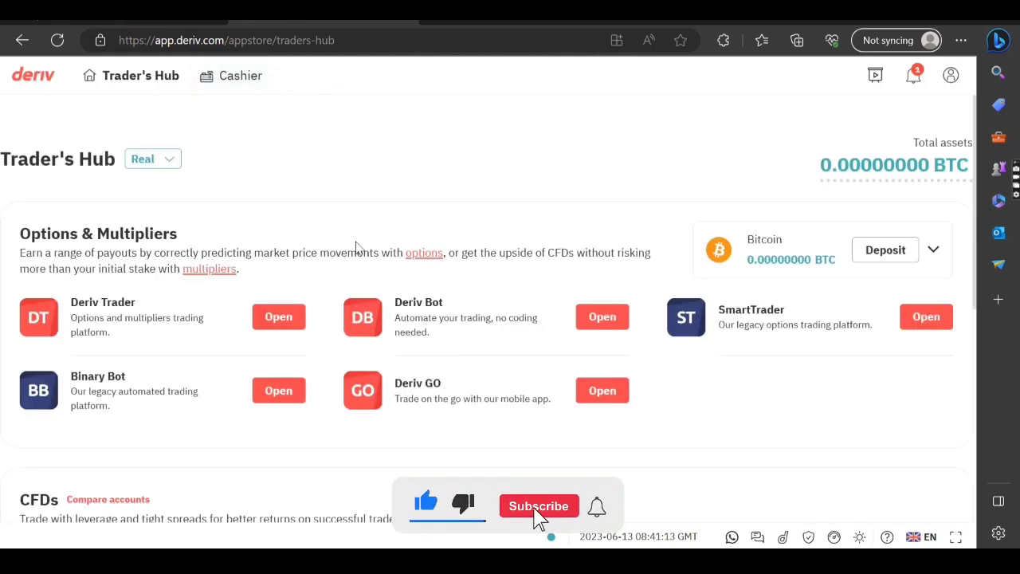
click(539, 505)
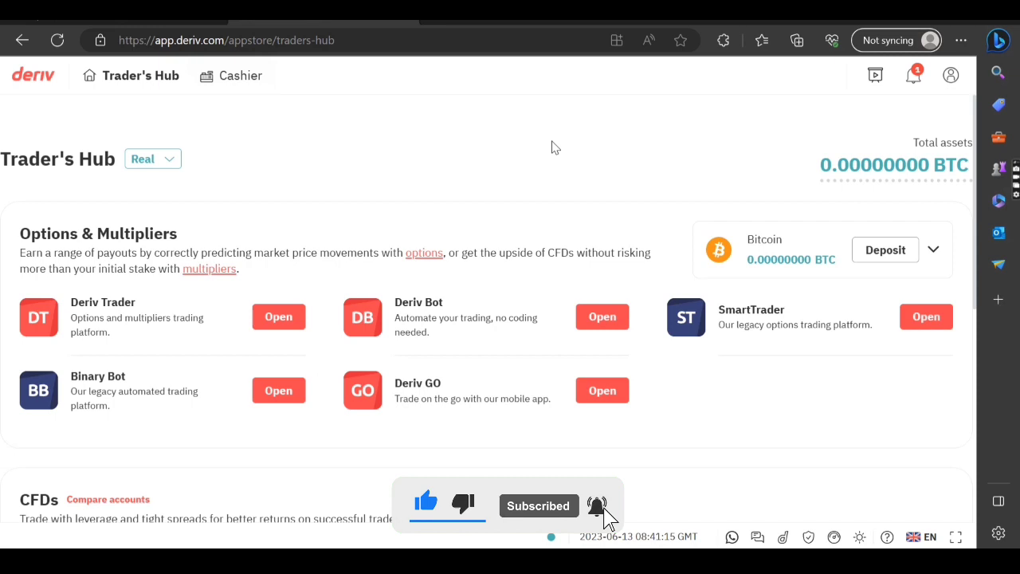
scroll(down, 3)
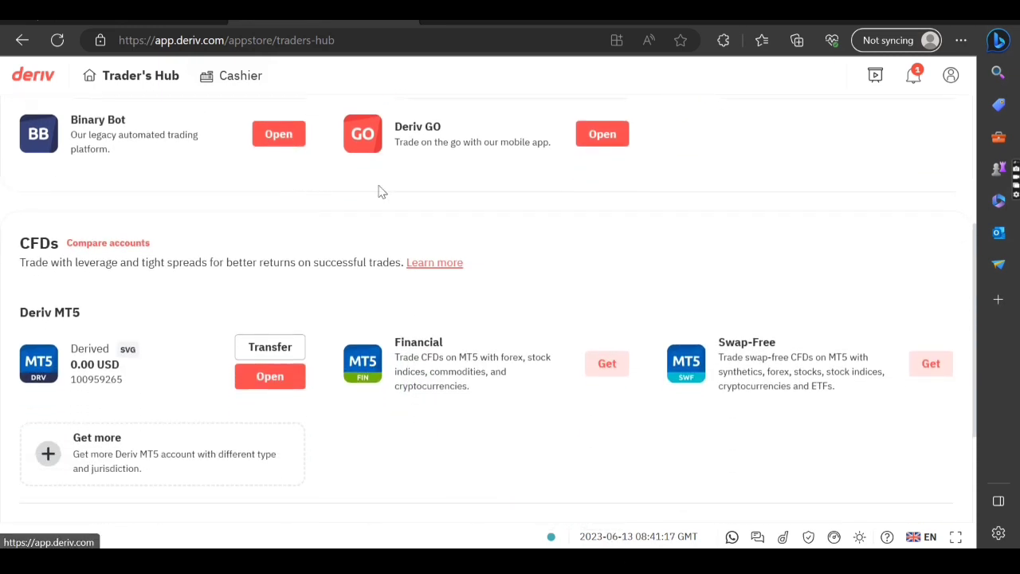
scroll(down, 3)
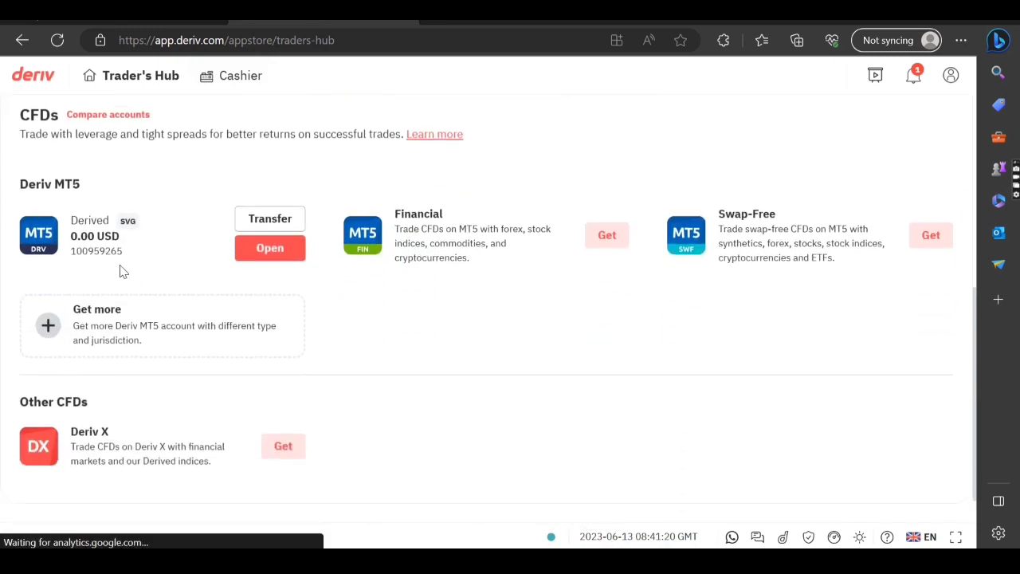
mouse_move(181, 268)
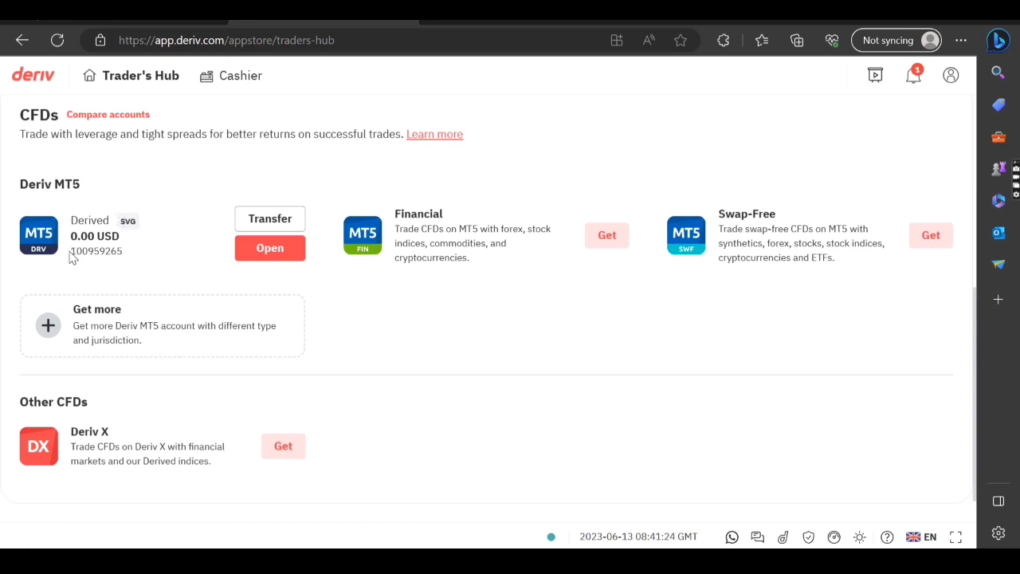
mouse_move(112, 268)
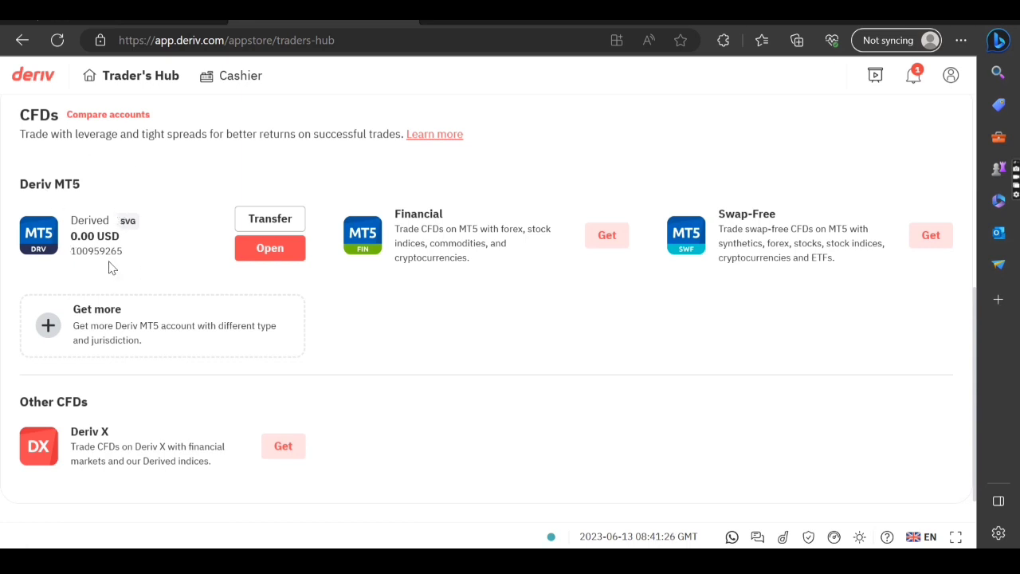
mouse_move(161, 255)
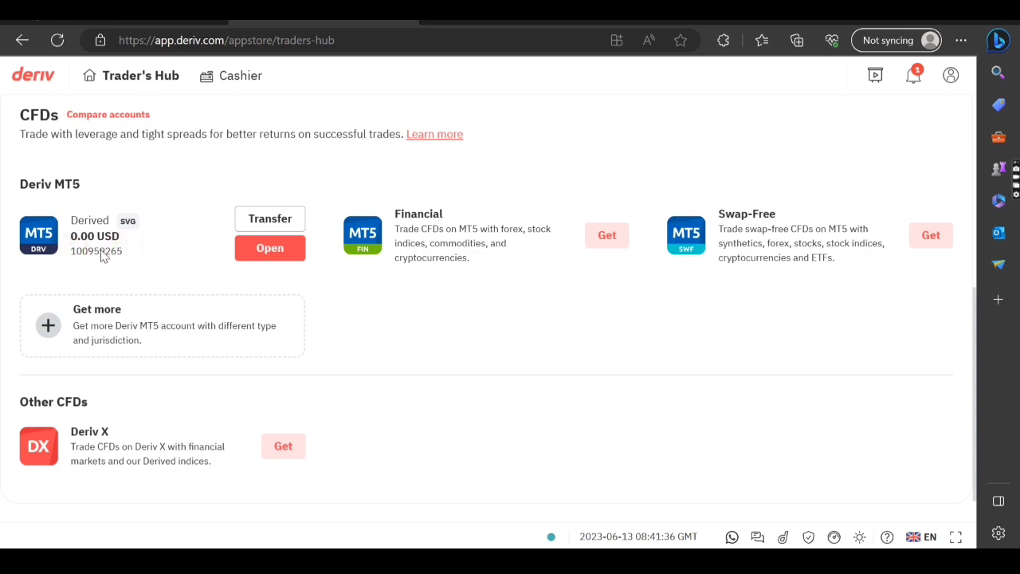
mouse_move(351, 461)
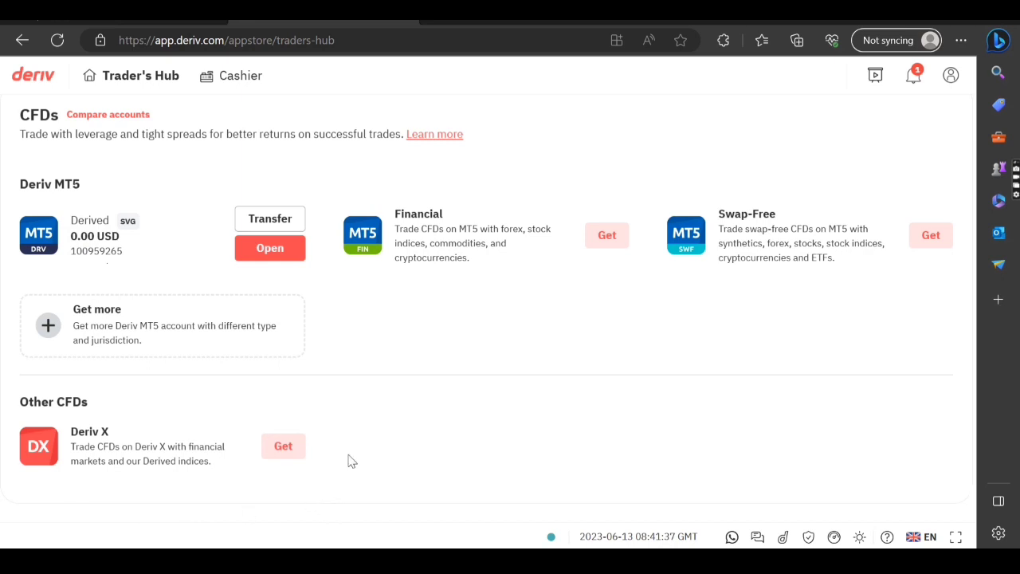
mouse_move(102, 262)
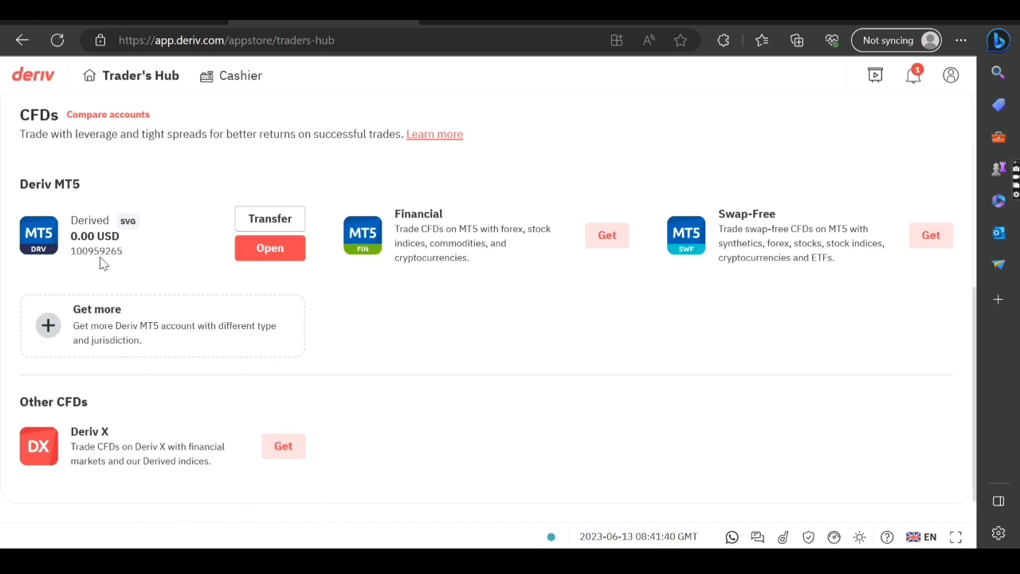
mouse_move(153, 311)
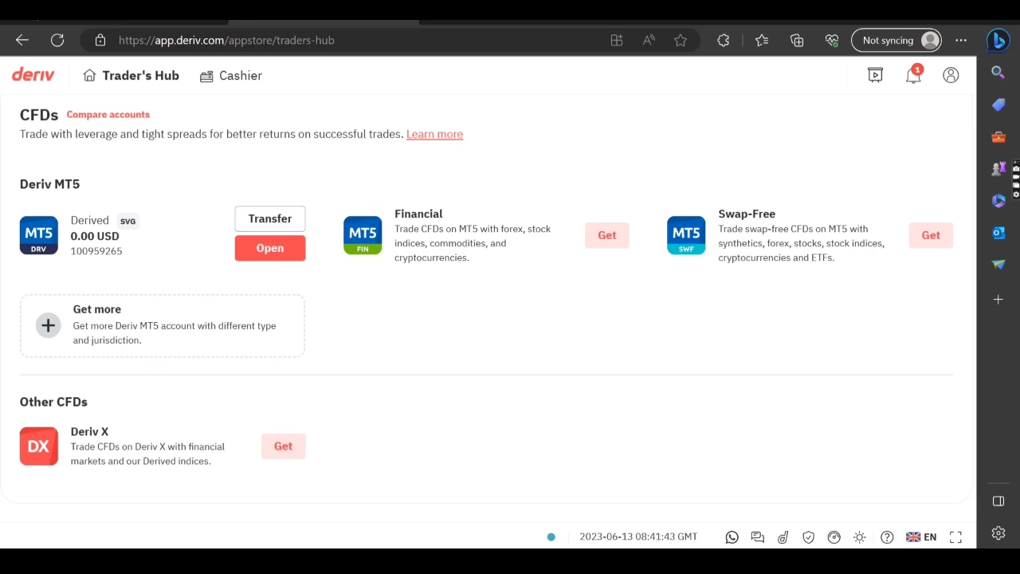
mouse_move(116, 240)
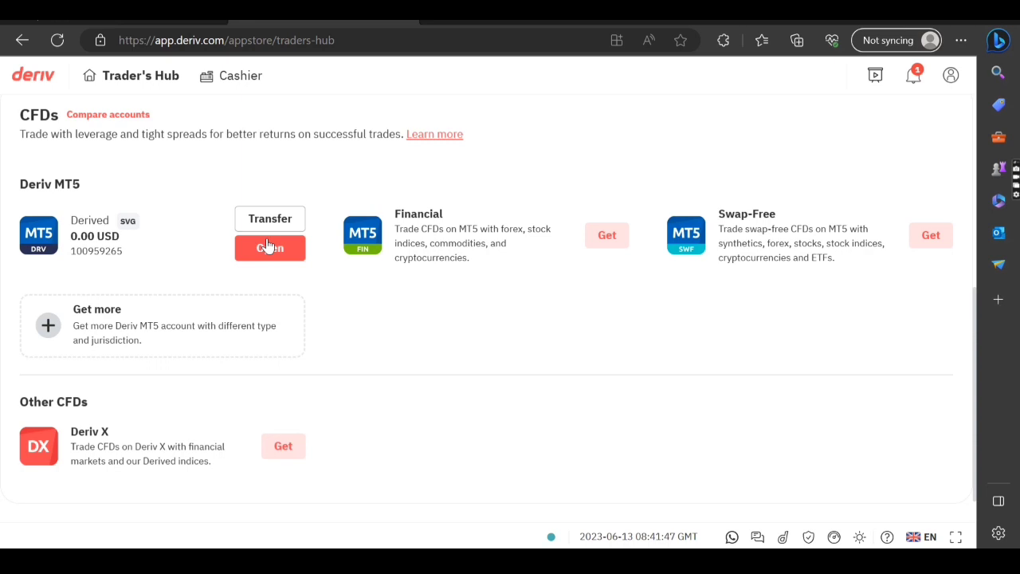
click(269, 247)
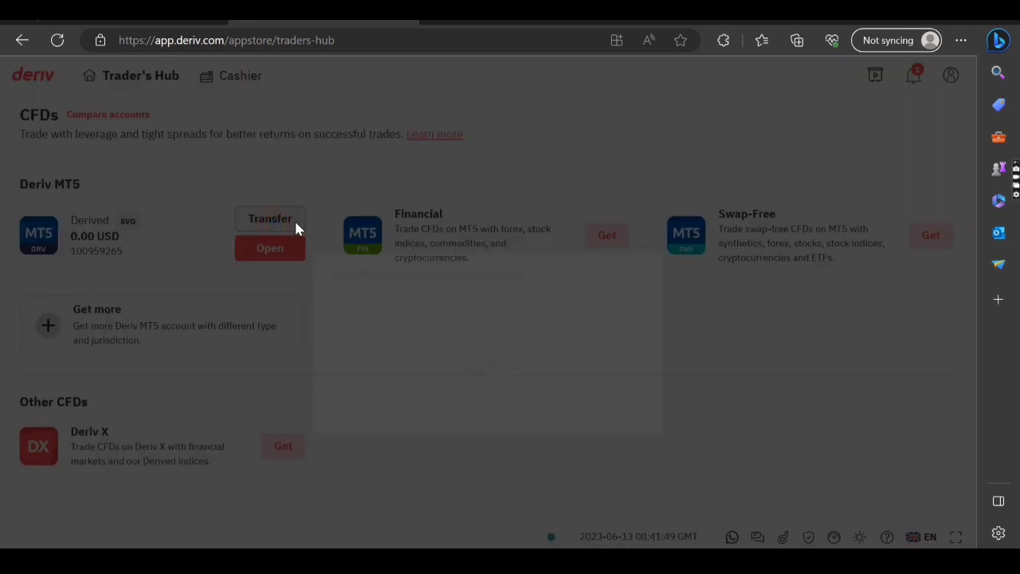
click(270, 218)
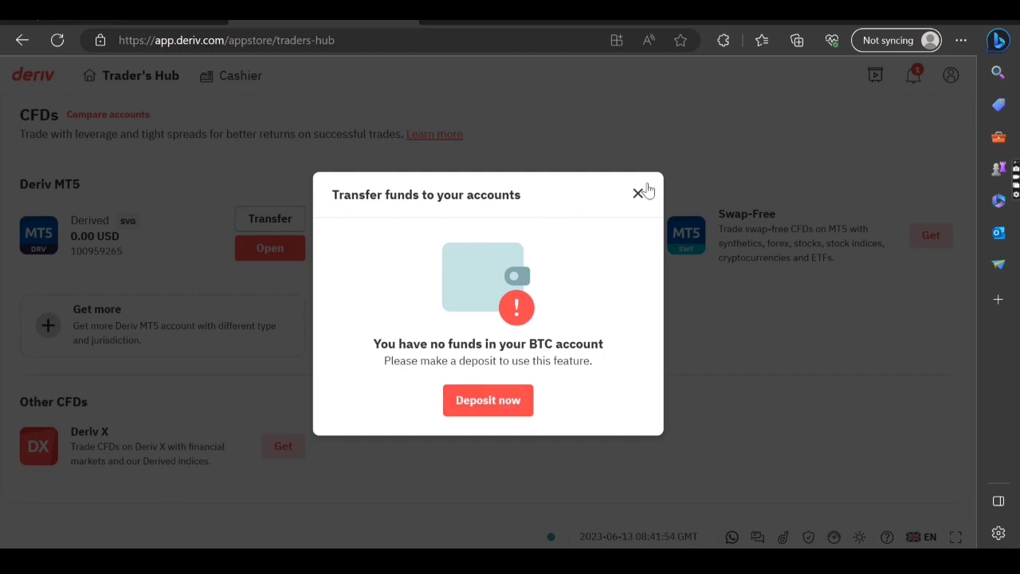
click(634, 192)
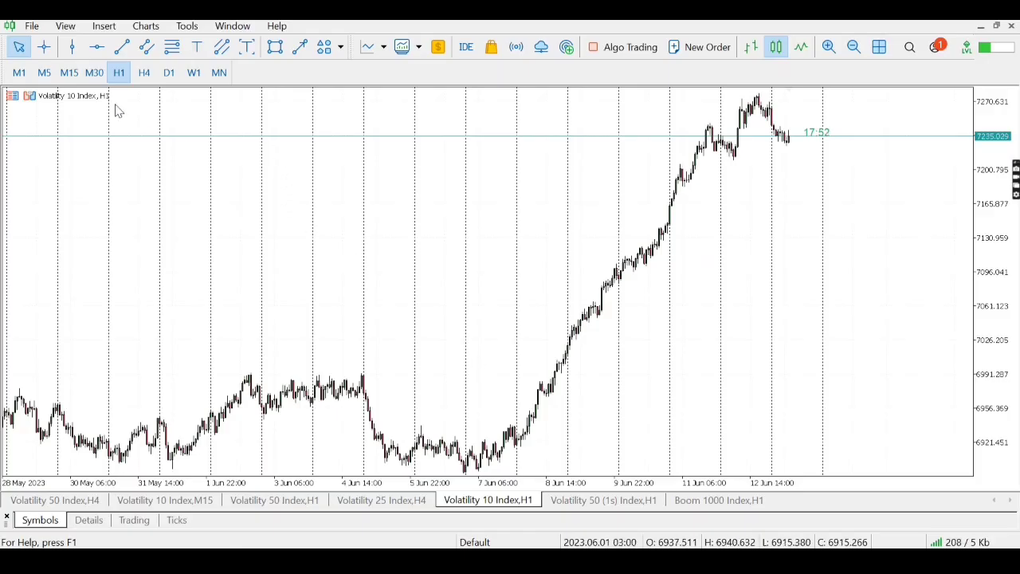
- Open Login to Trade Account from the File menu
click(33, 26)
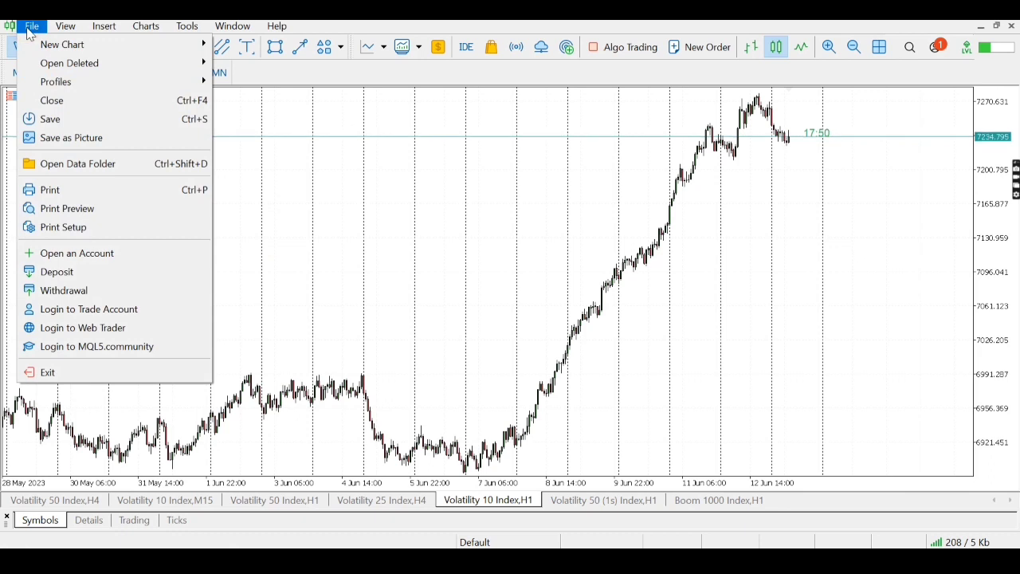
mouse_move(89, 308)
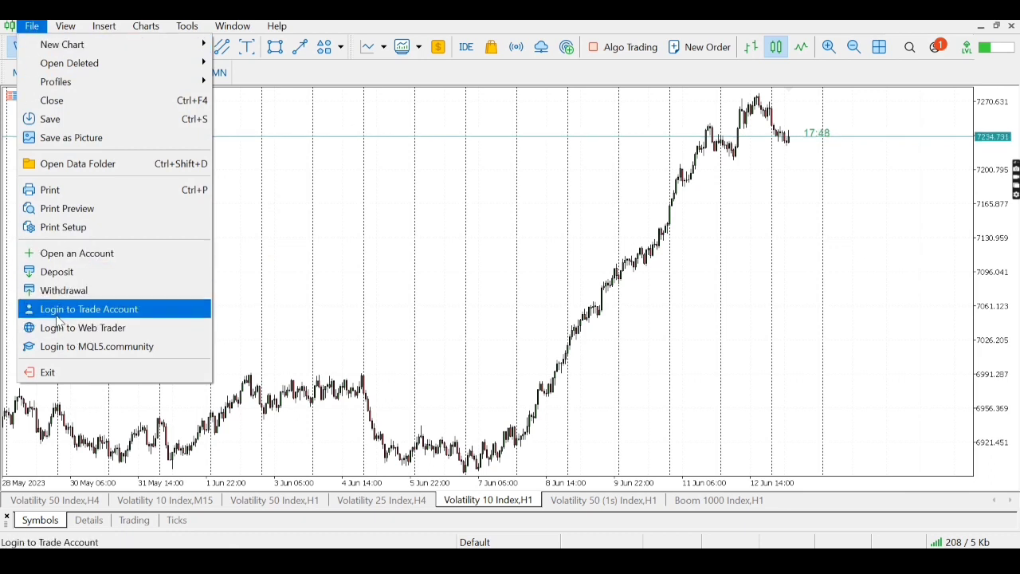
click(89, 308)
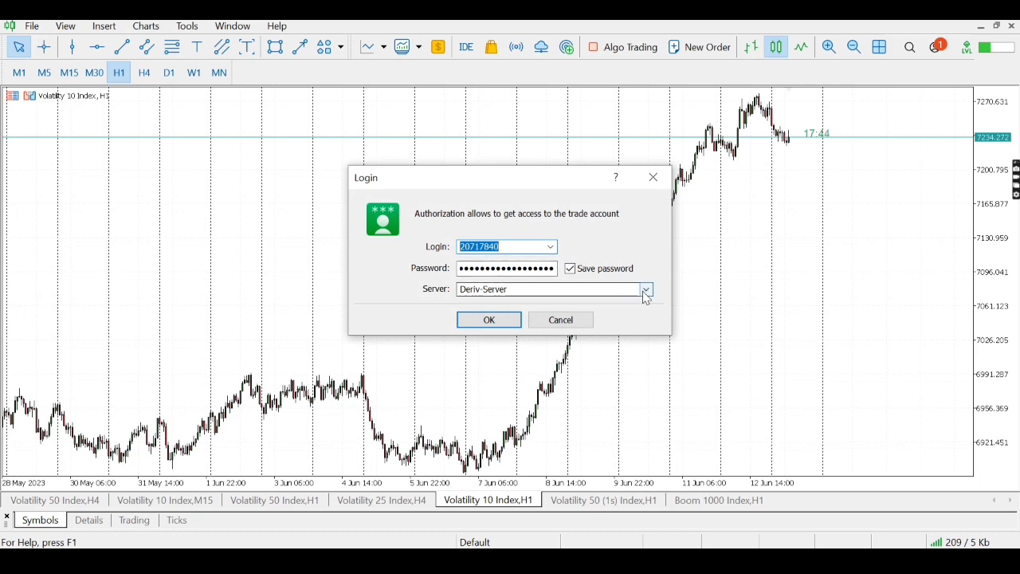
click(645, 288)
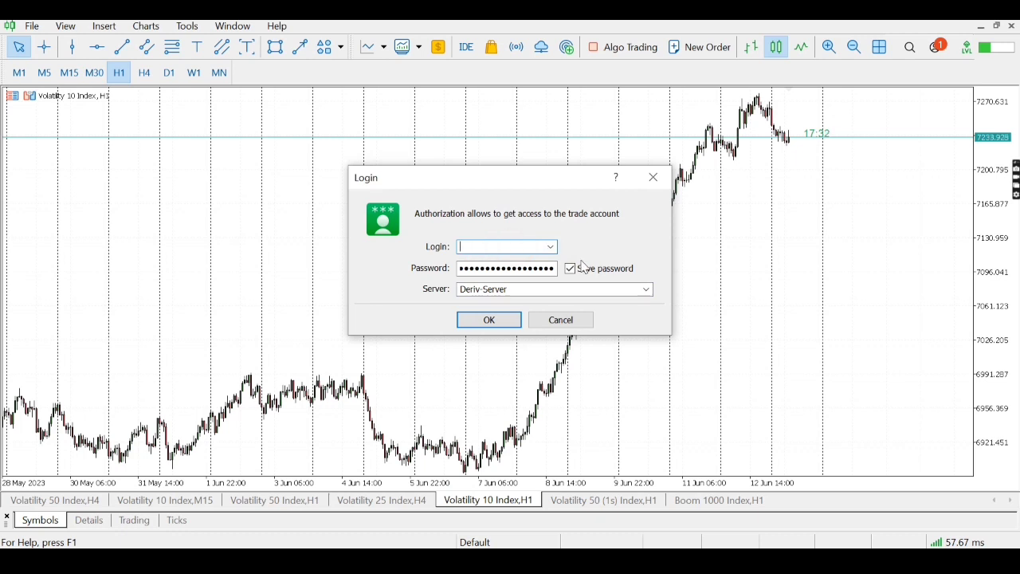
text(100959)
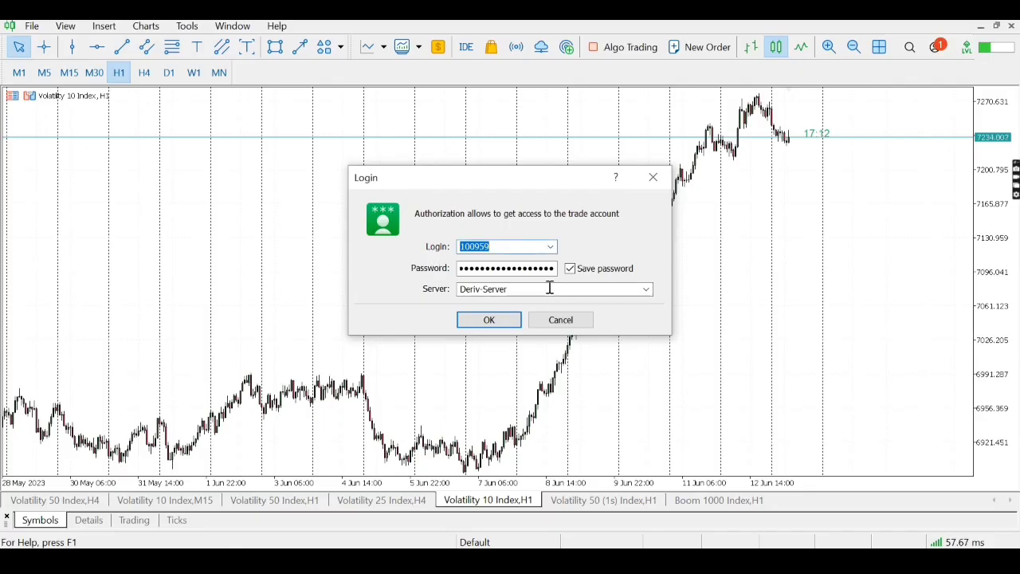
click(498, 246)
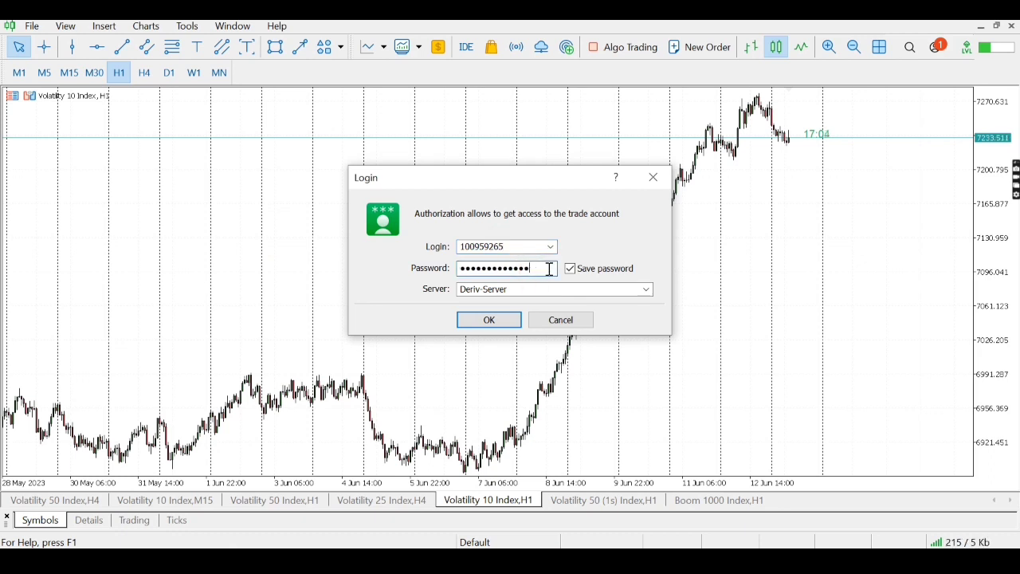
- Enter the MT5 password and confirm the login with OK
click(506, 268)
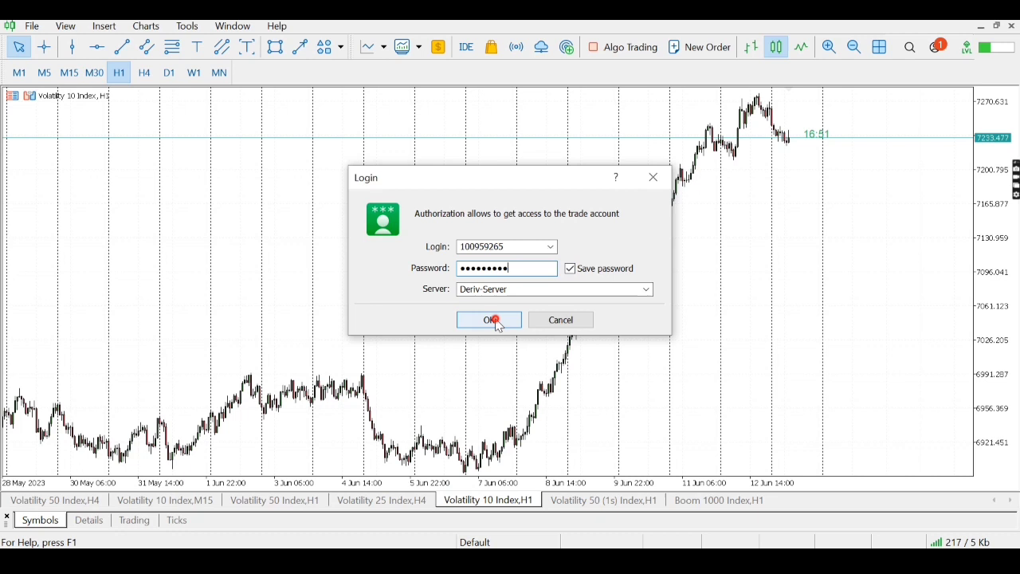
click(485, 319)
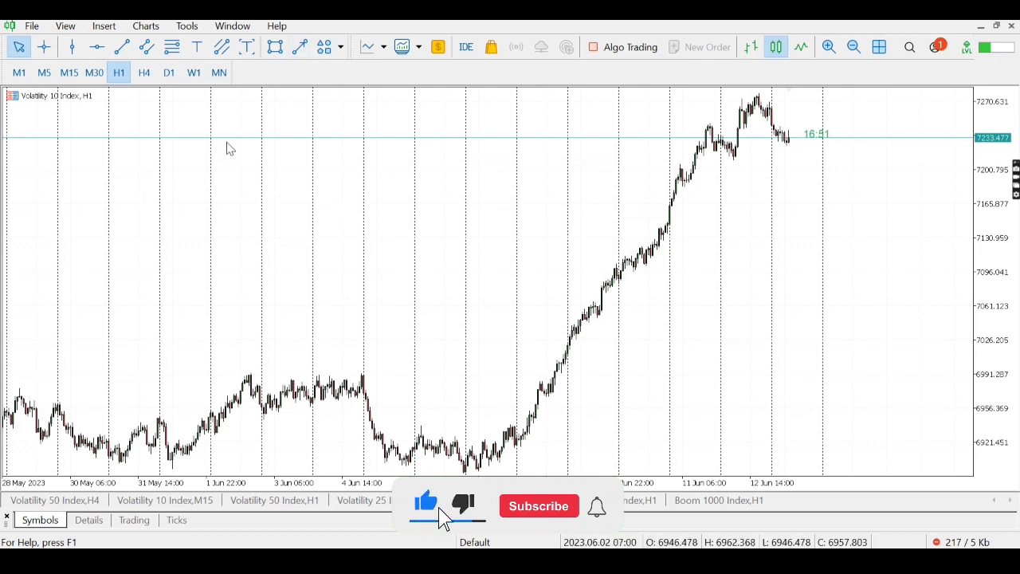
click(538, 506)
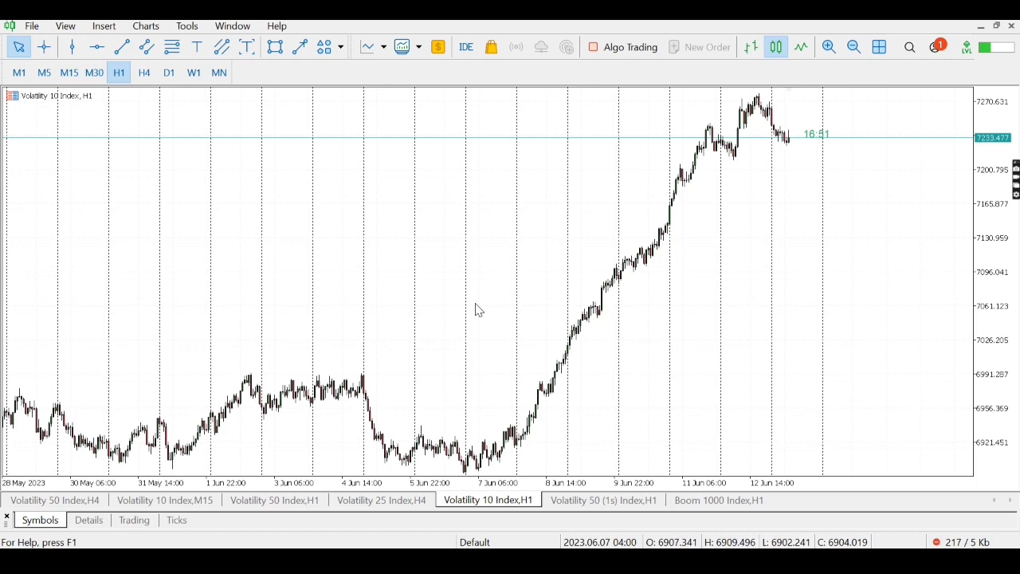
mouse_move(847, 194)
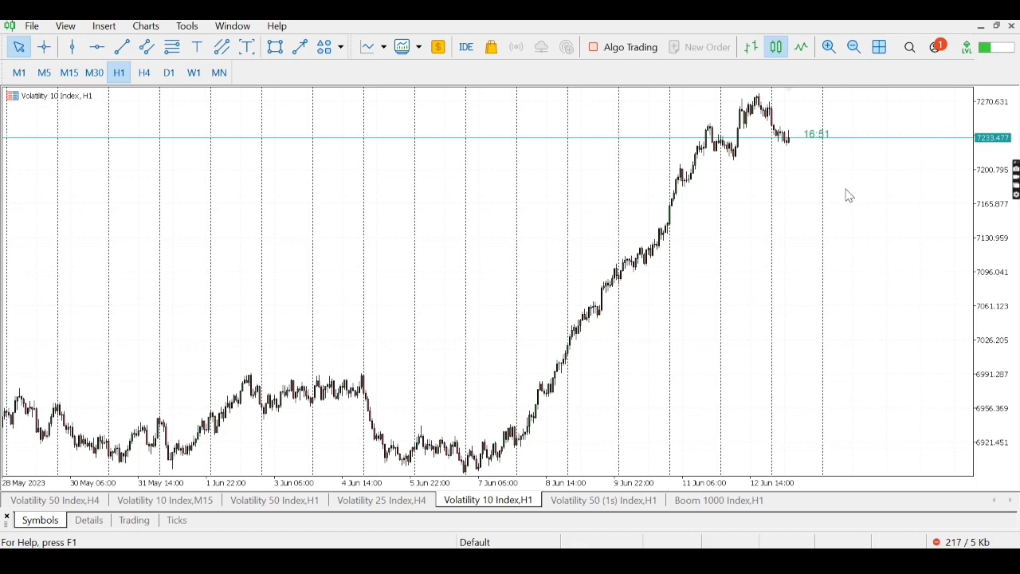